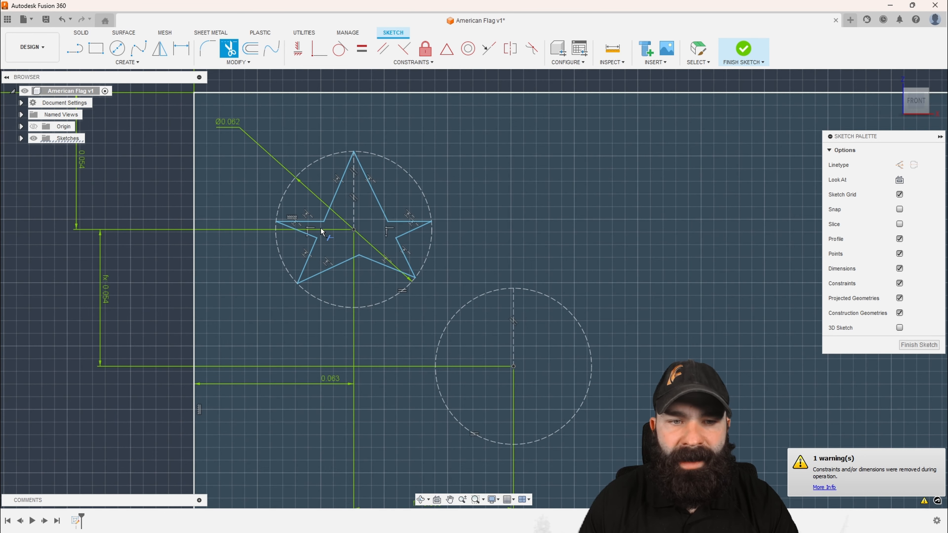
pyautogui.moveTo(366, 201)
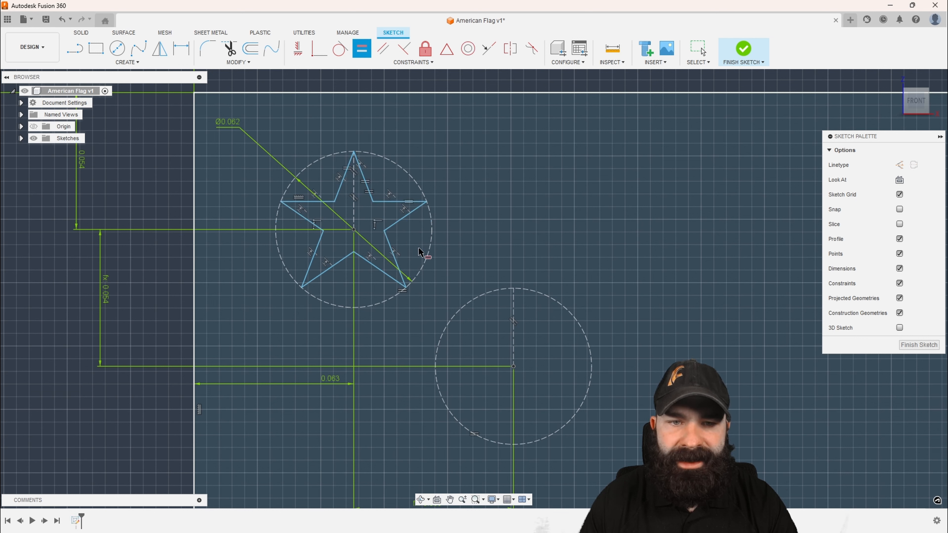
pyautogui.moveTo(348, 183)
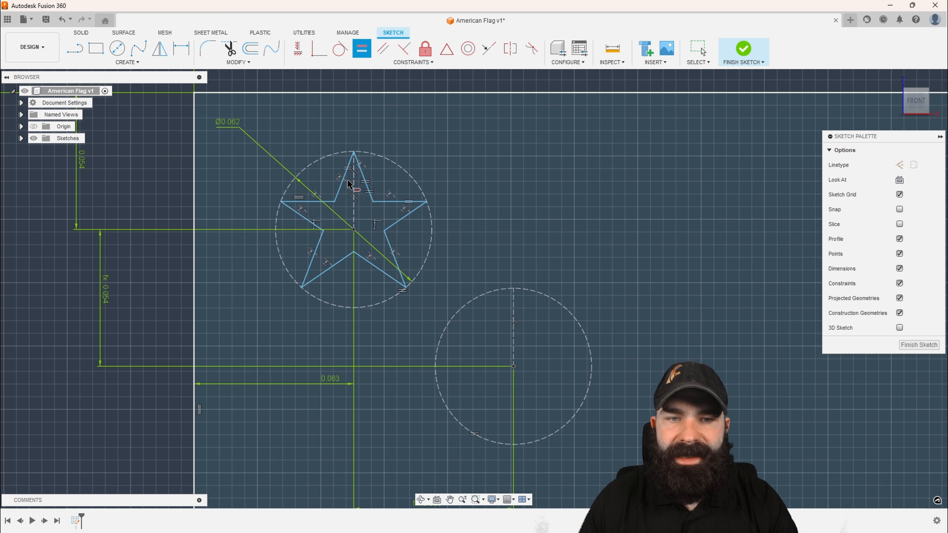
# - Apply an Equal constraint to another pair of the first star's edges
pyautogui.click(399, 200)
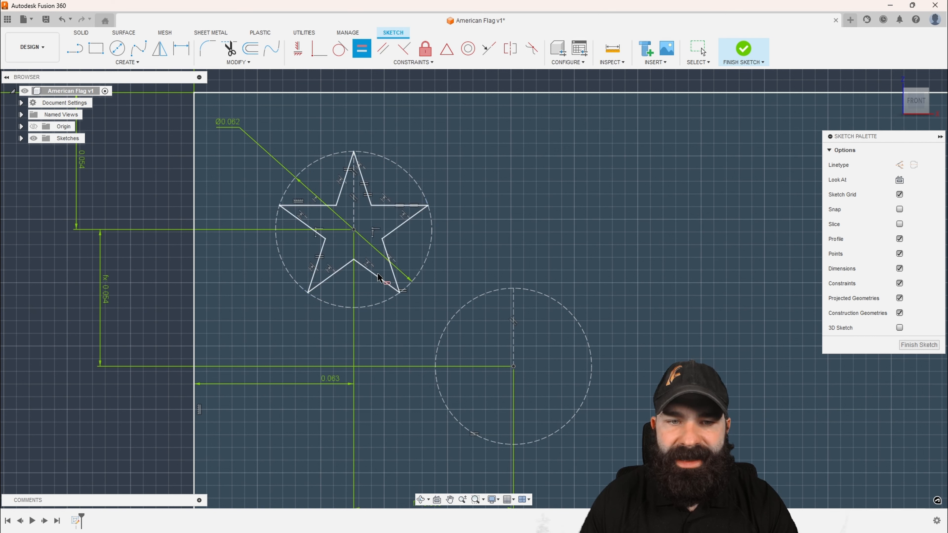
pyautogui.moveTo(380, 288)
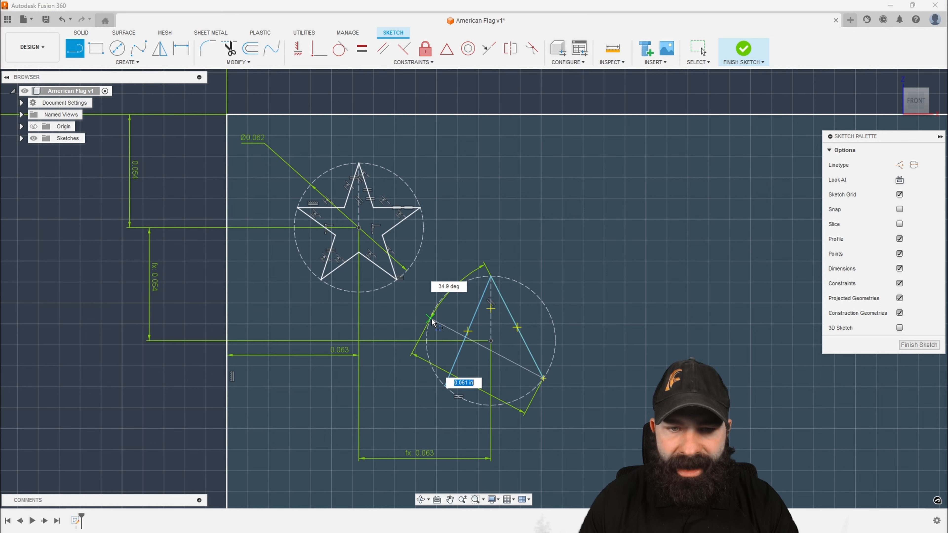
# - Draw the next star edge across the right-hand construction circle
pyautogui.moveTo(431, 319); pyautogui.dragTo(531, 294)
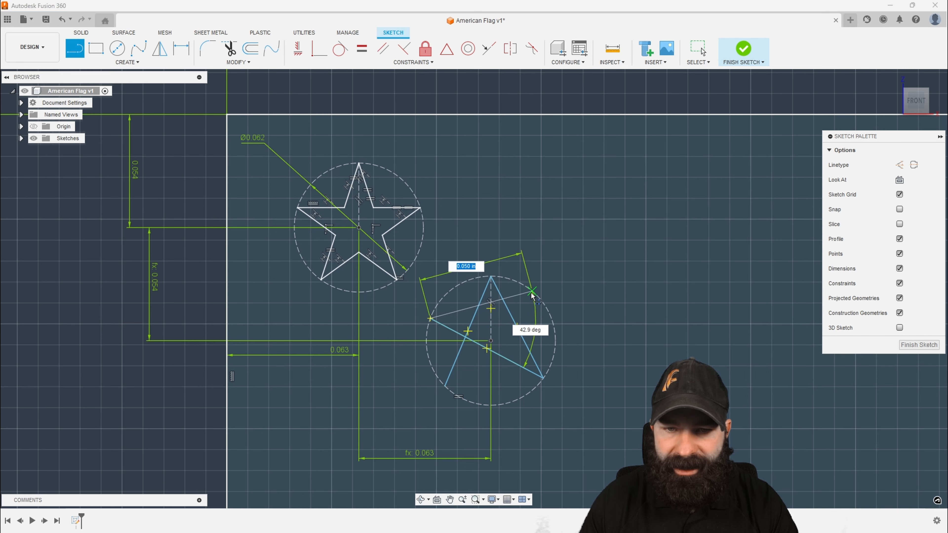